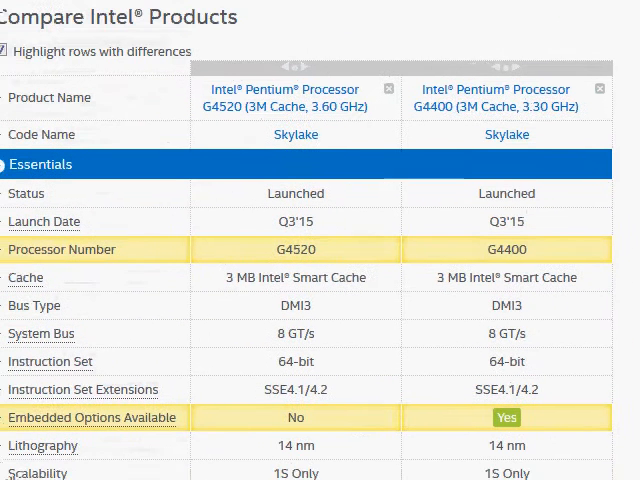
Highlight the G4520's $93.00 box price against the G4400's $64.00 and reveal the Performance rows.
scroll("down", 3)
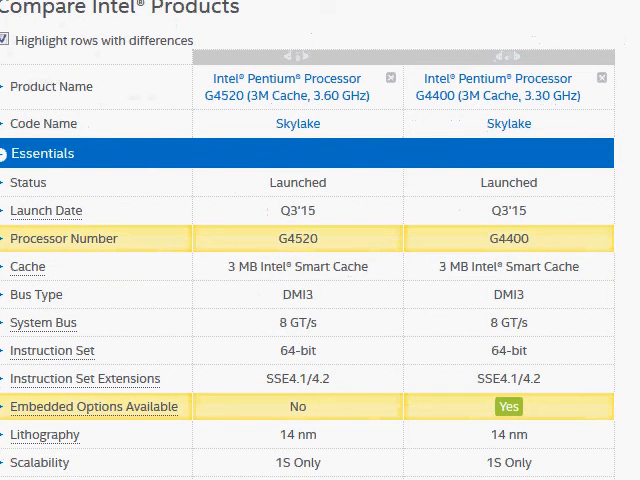
scroll("down", 3)
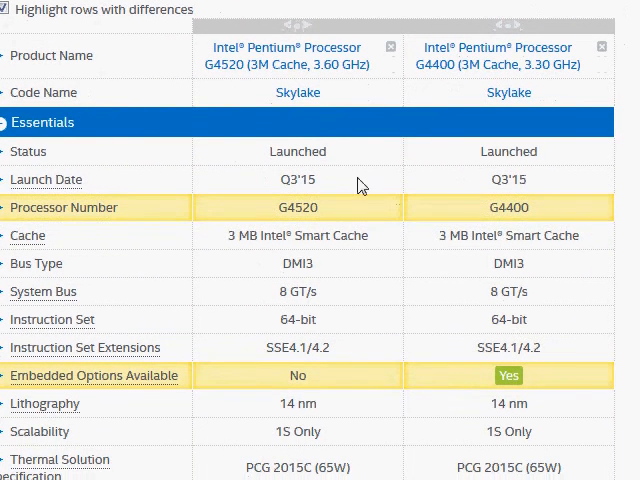
mouse_move(432, 64)
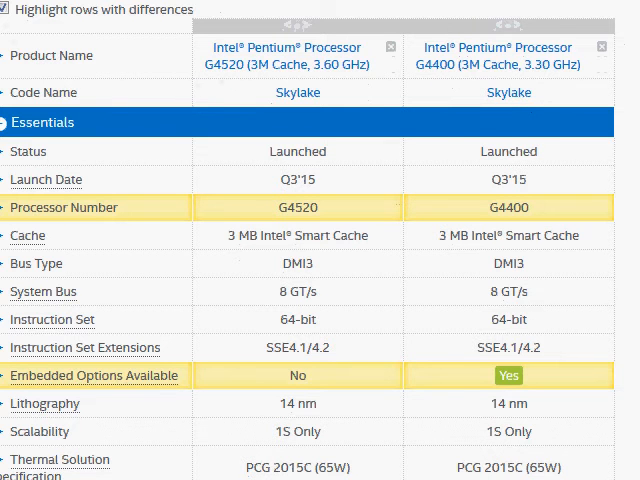
scroll("down", 3)
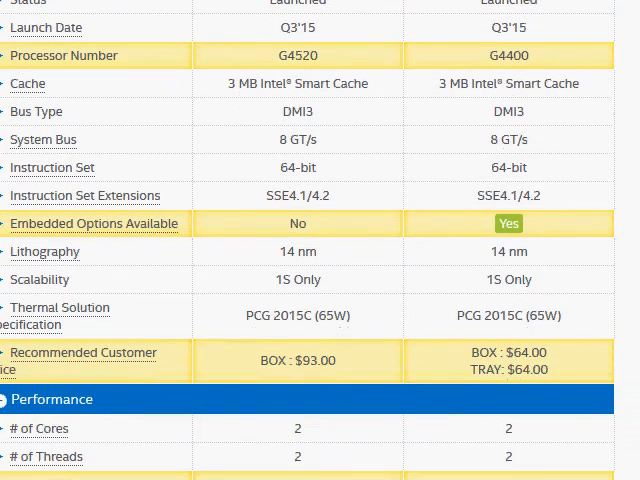
scroll("down", 3)
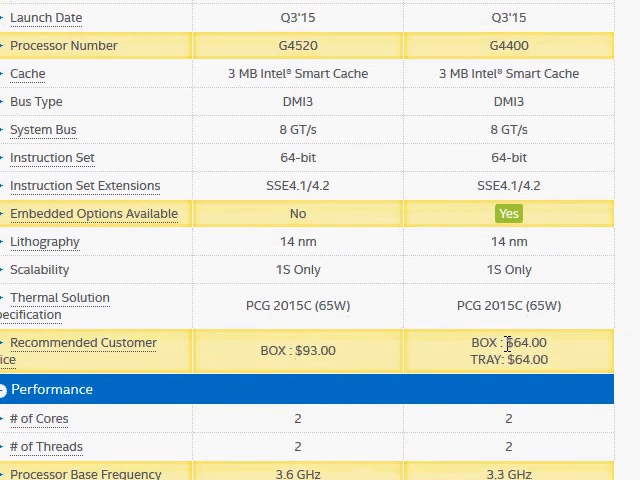
double_click(516, 344)
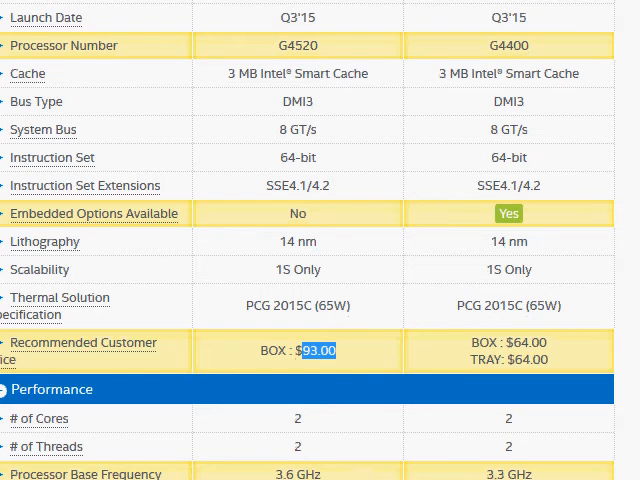
scroll("down", 3)
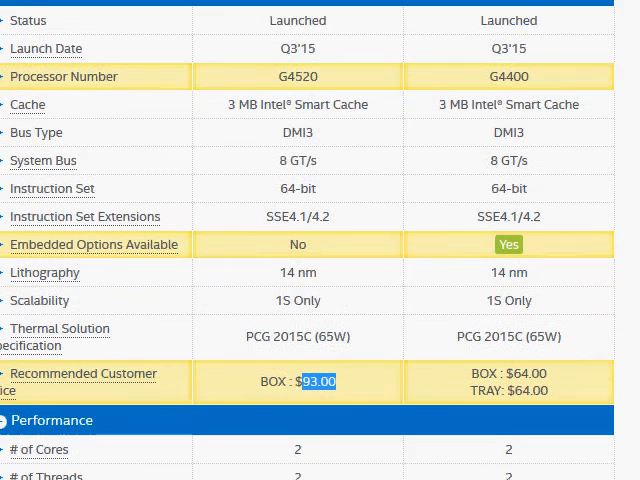
scroll("down", 3)
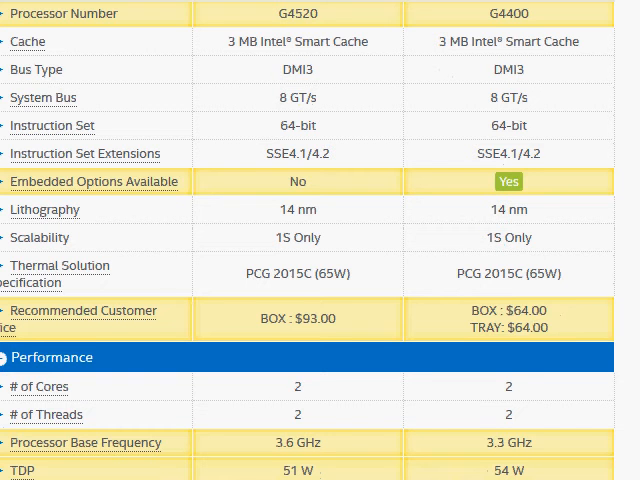
Highlight the G4400's price and frequency values (3.3 GHz, 54 W vs 3.6 GHz, 51 W), then return to Essentials.
scroll("down", 3)
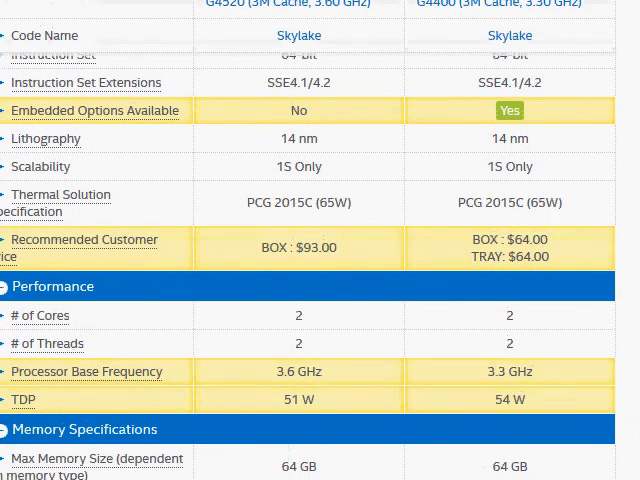
scroll("down", 3)
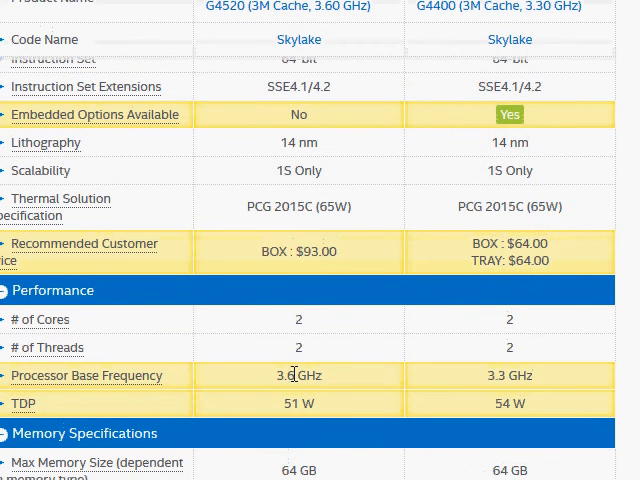
mouse_move(376, 384)
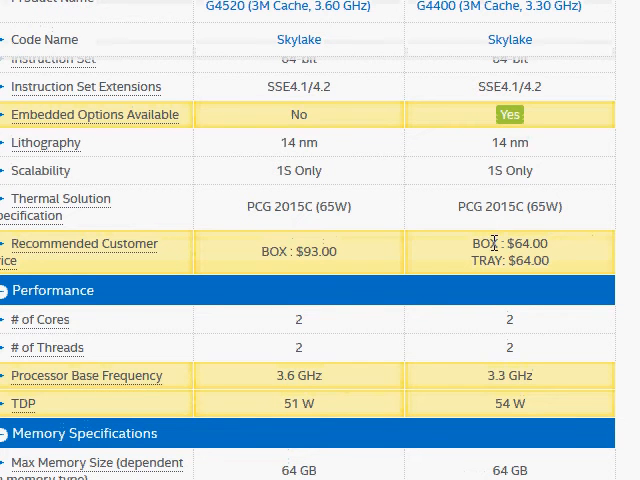
double_click(316, 252)
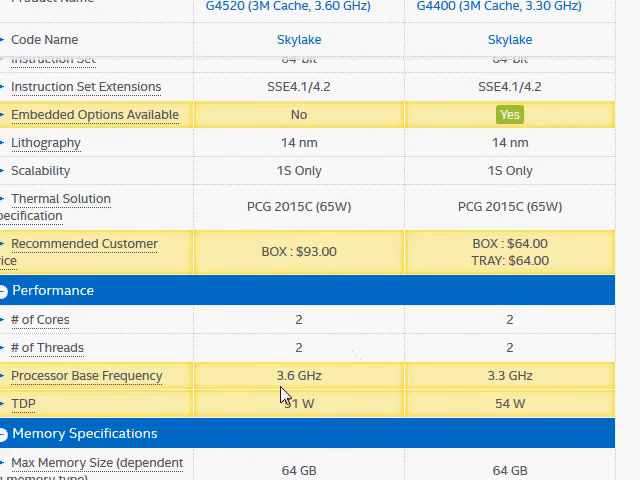
double_click(304, 252)
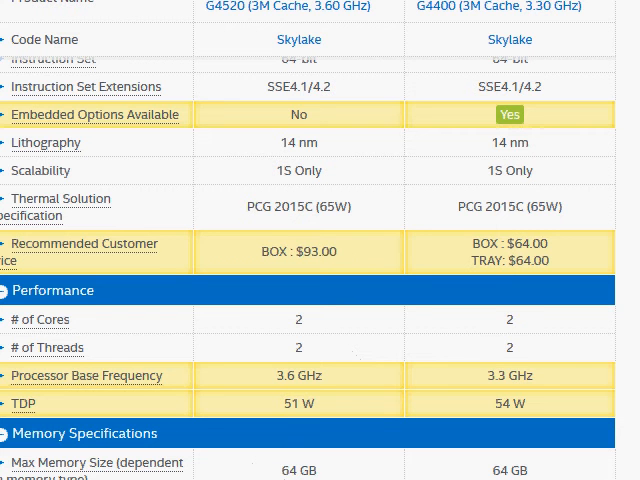
scroll("up", 3)
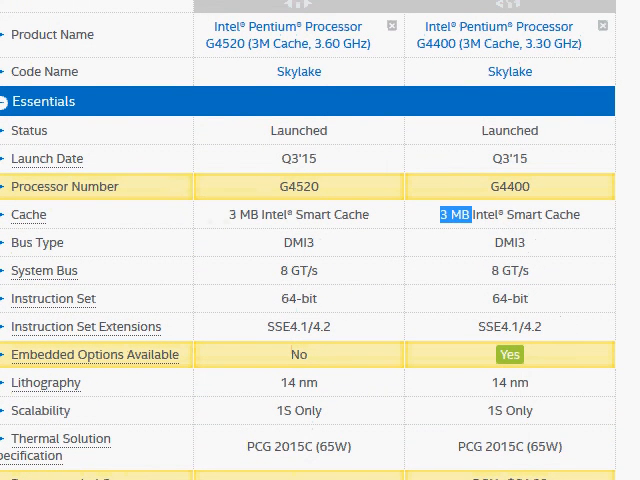
Highlight the G4520's HD Graphics 530 entry beside the G4400's HD Graphics 510.
scroll("down", 3)
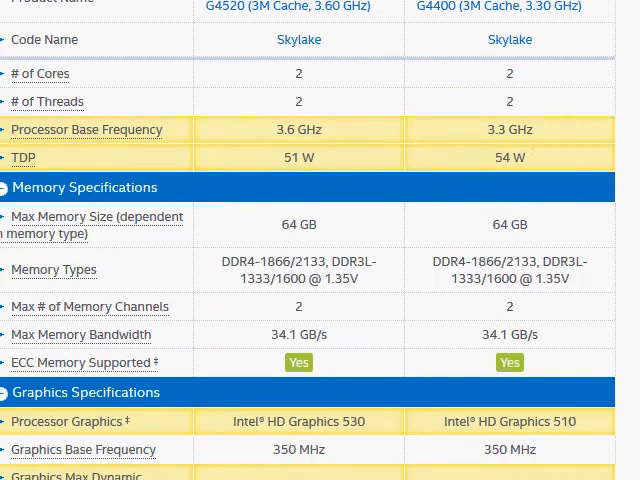
scroll("down", 3)
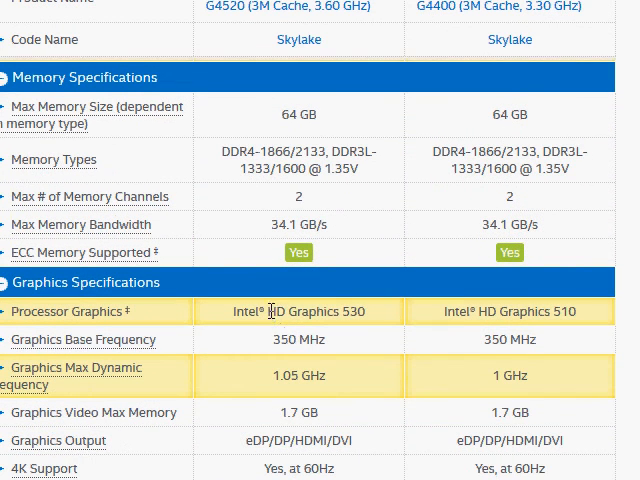
mouse_move(372, 318)
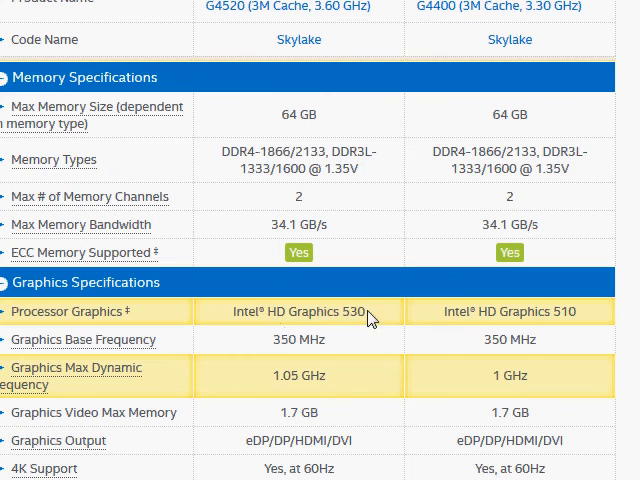
double_click(298, 312)
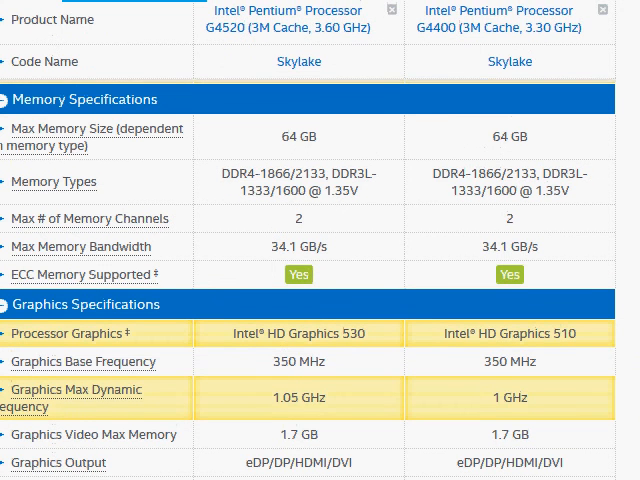
Highlight the G4400's Q3'15 launch date in the Essentials rows, matching the G4520's.
scroll("down", 3)
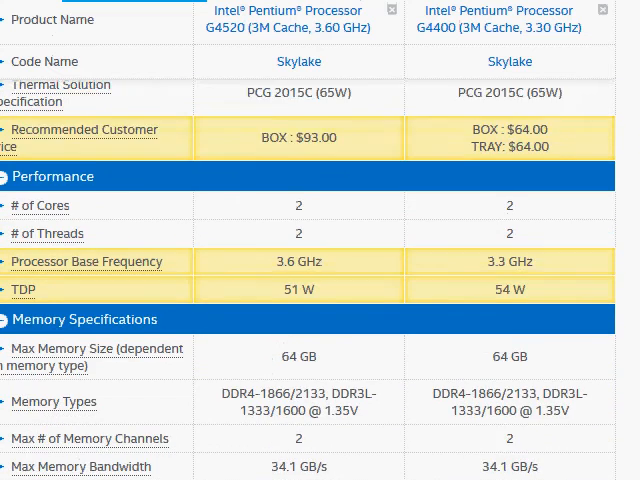
scroll("down", 3)
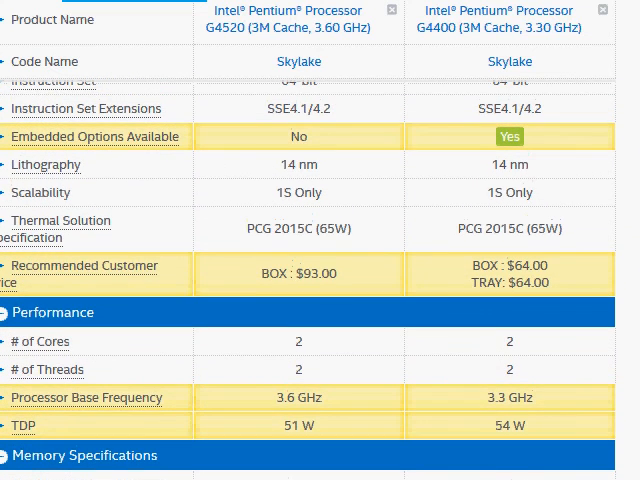
scroll("down", 3)
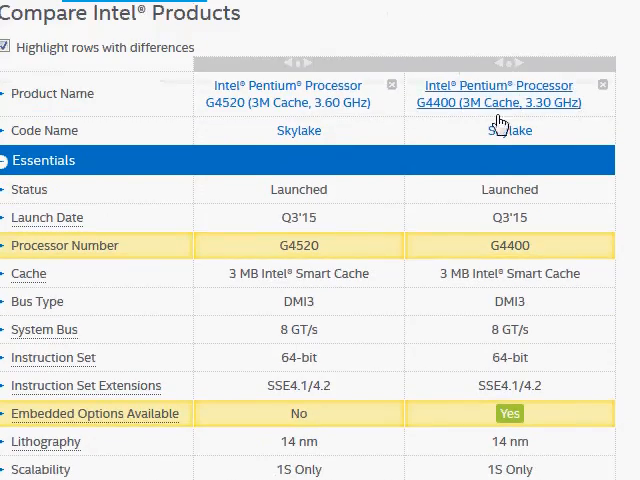
mouse_move(490, 224)
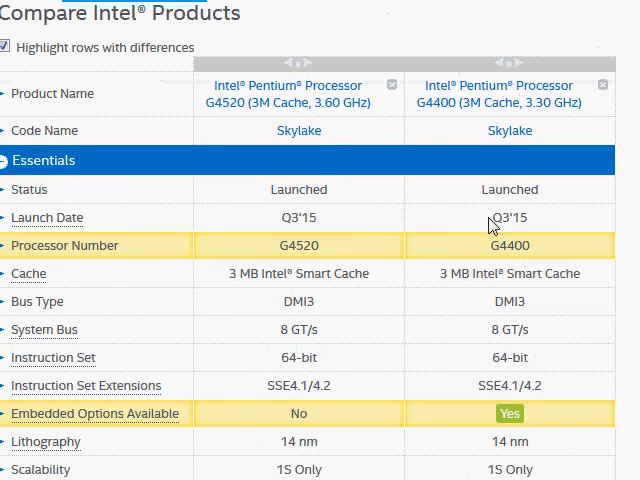
double_click(508, 216)
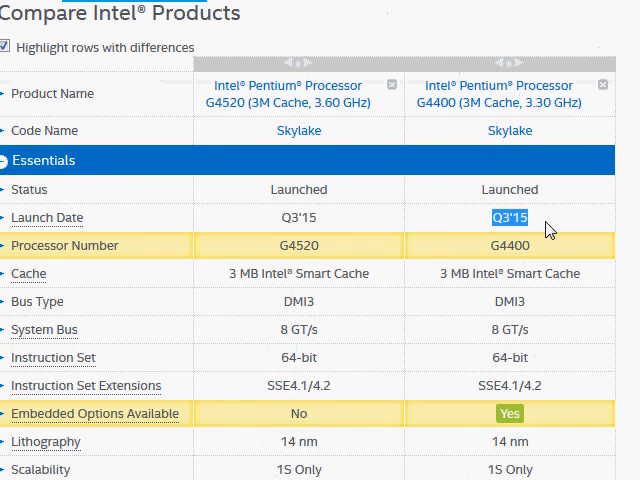